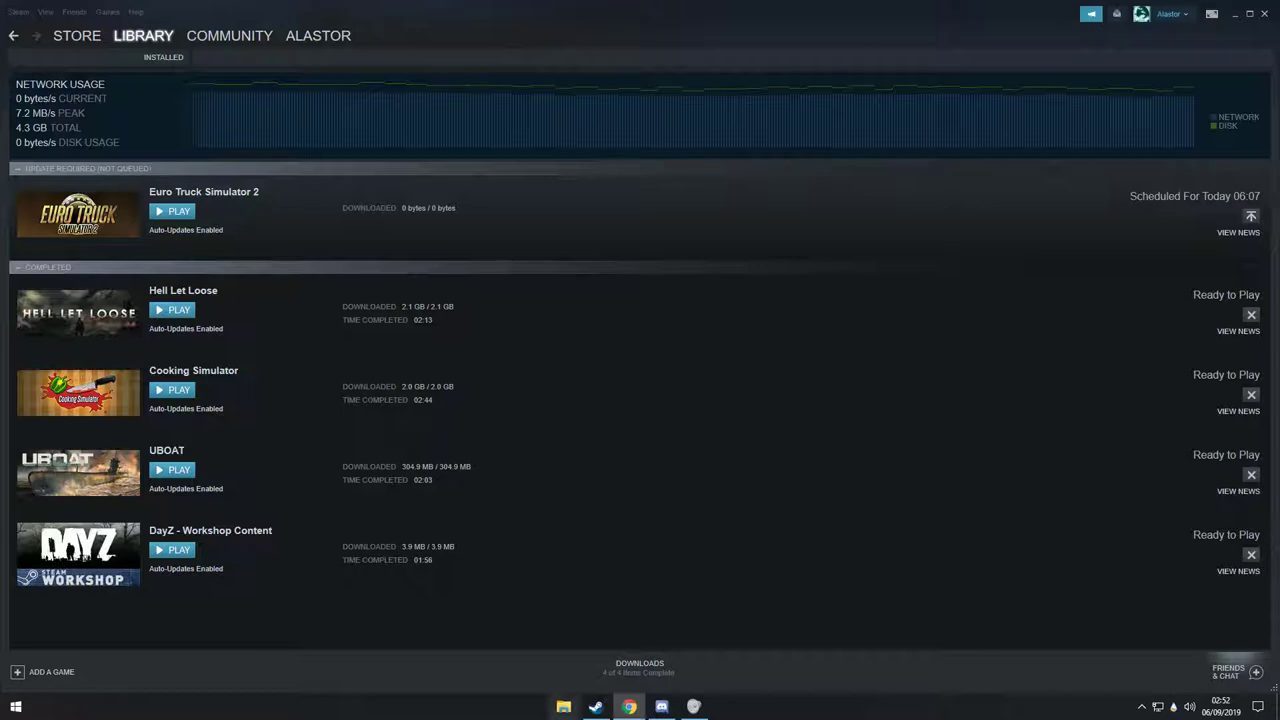
# Go to the Library and select Men of War: Assault Squad 2 from the sidebar list
pyautogui.click(229, 35)
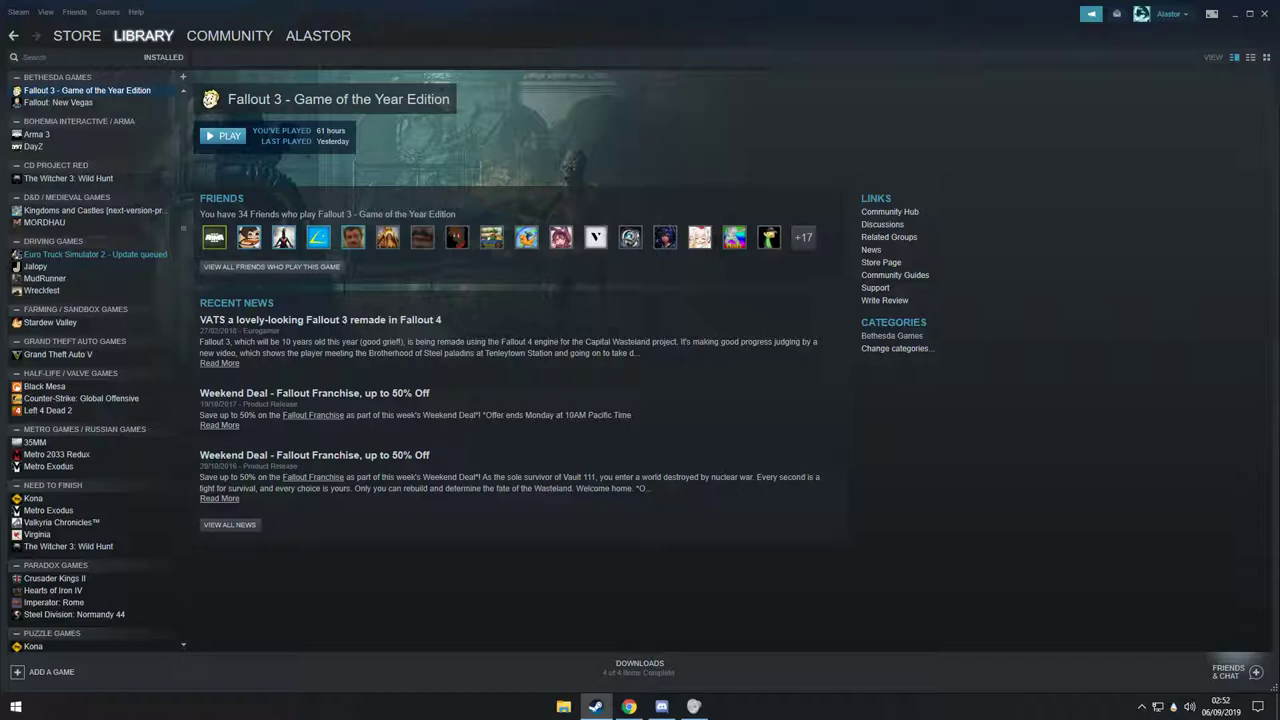
pyautogui.scroll(-3)
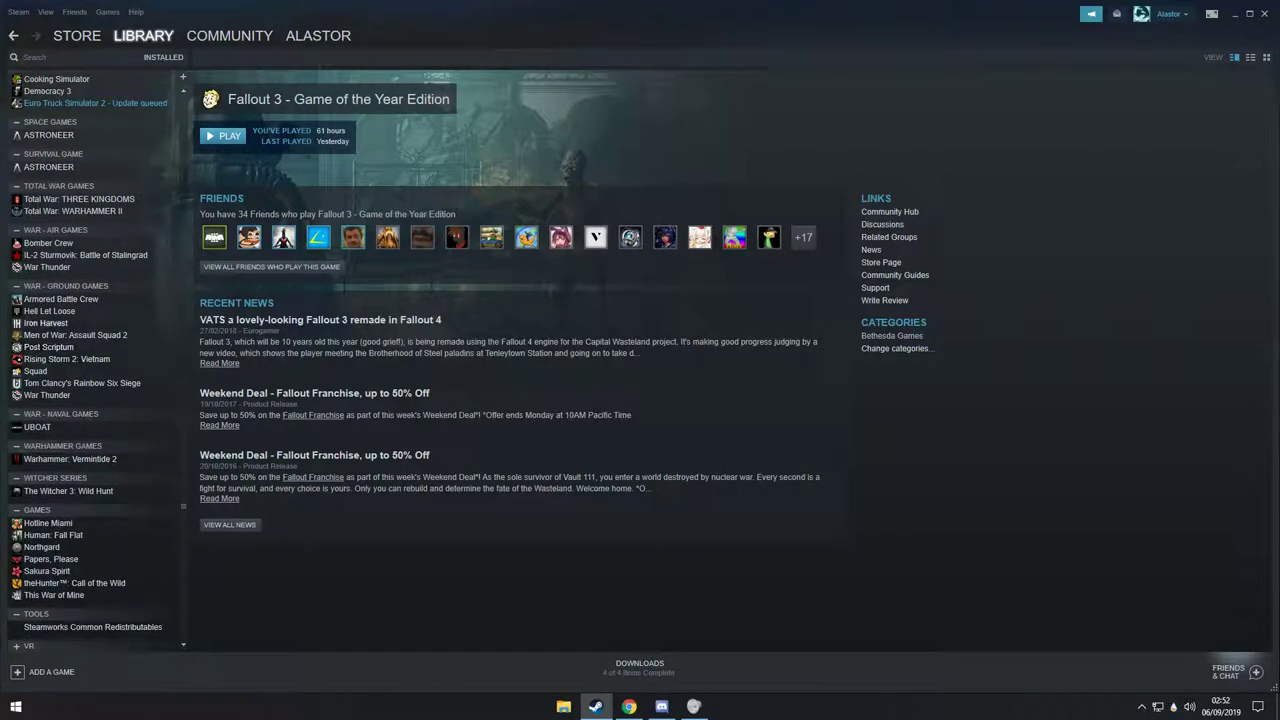
pyautogui.click(75, 335)
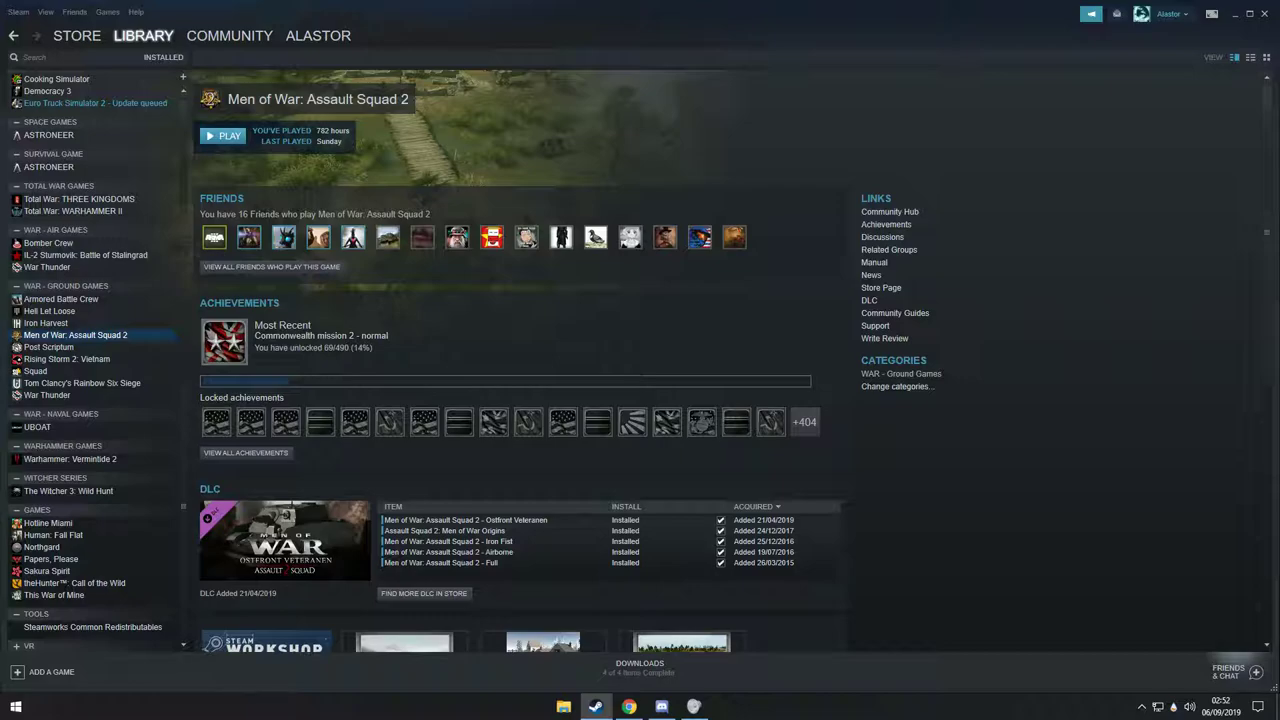
# Select Euro Truck Simulator 2 under Driving Games to show its achievements and DLC
pyautogui.scroll(-3)
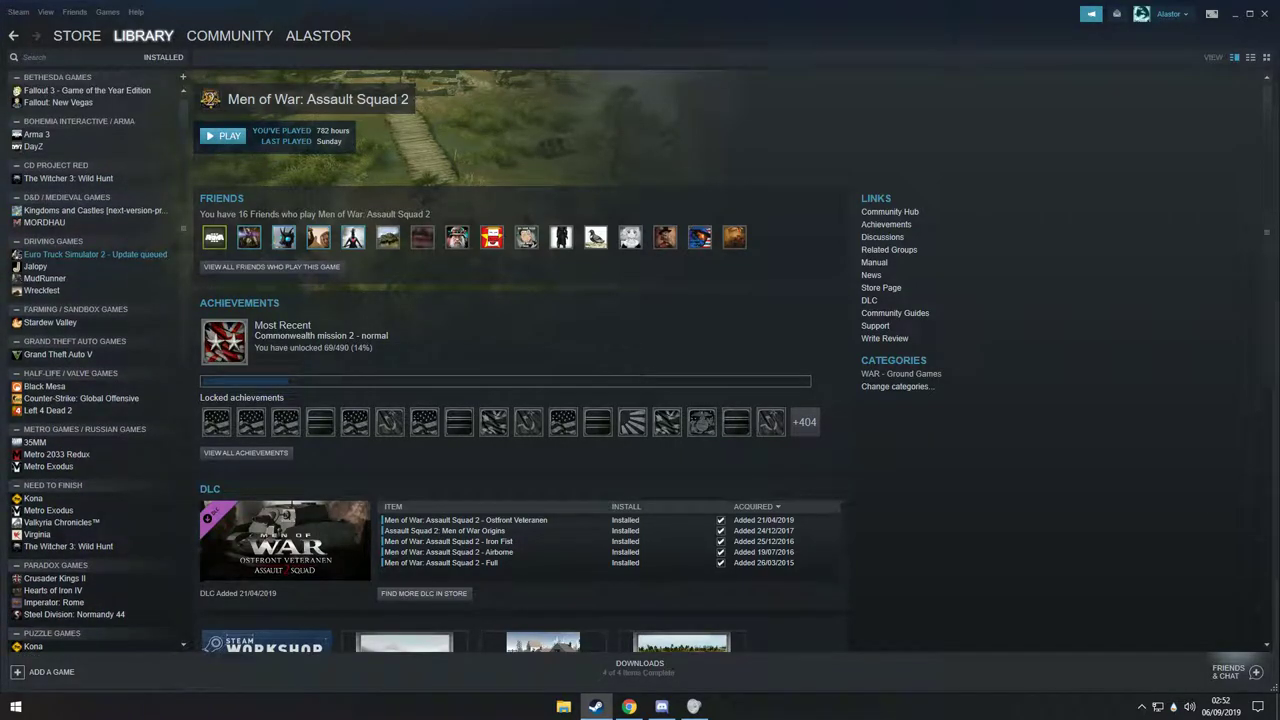
pyautogui.click(95, 254)
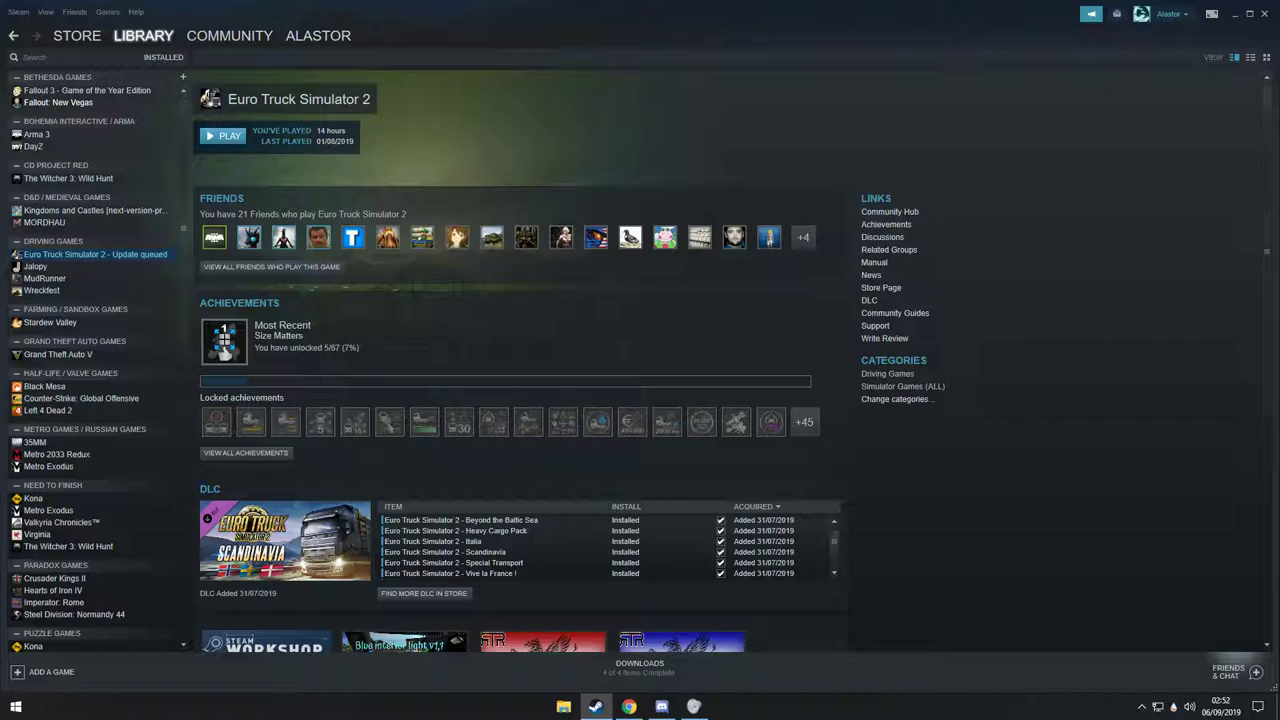
# Select Fallout: New Vegas under Bethesda Games and scroll through its achievements, DLC and news
pyautogui.click(59, 102)
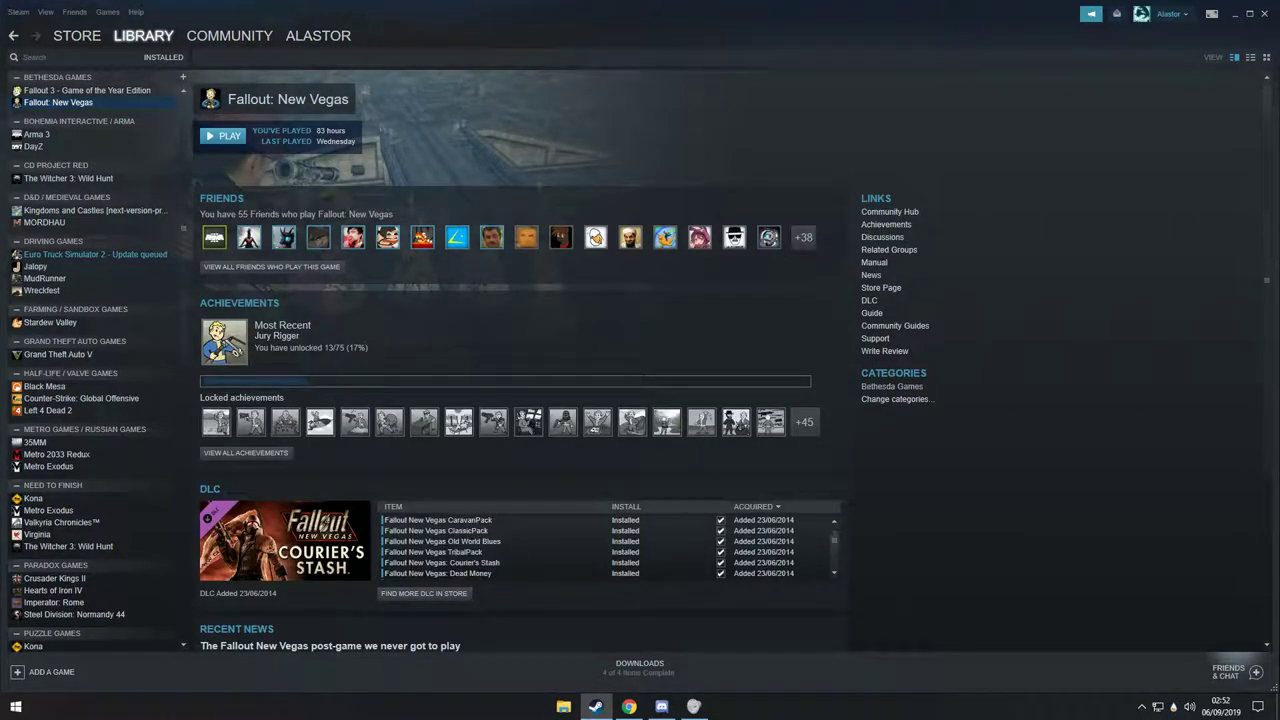
pyautogui.scroll(-3)
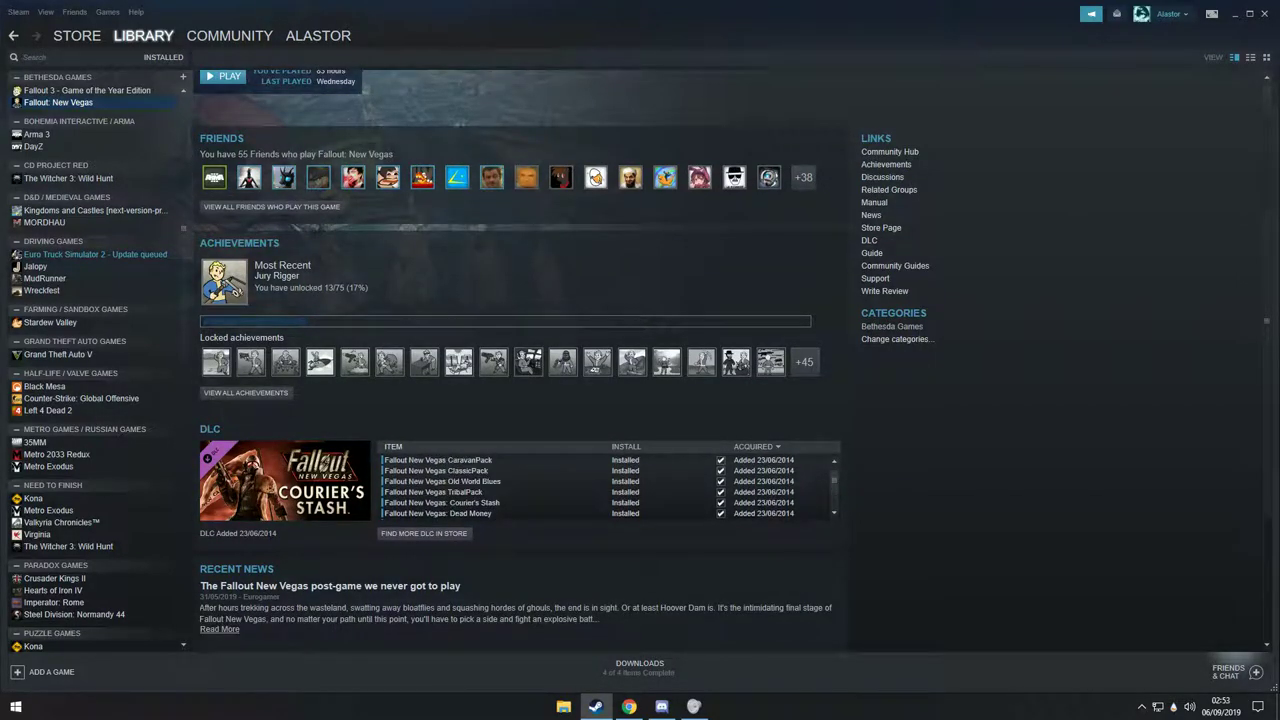
pyautogui.scroll(-3)
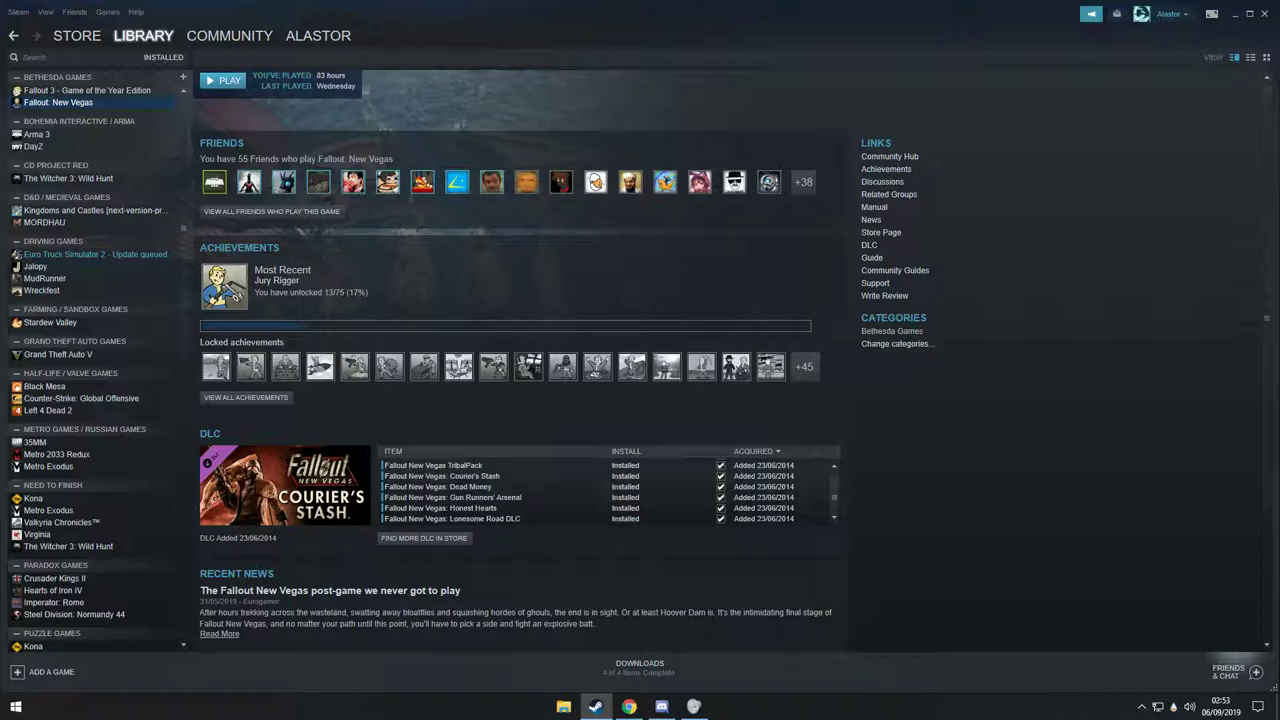